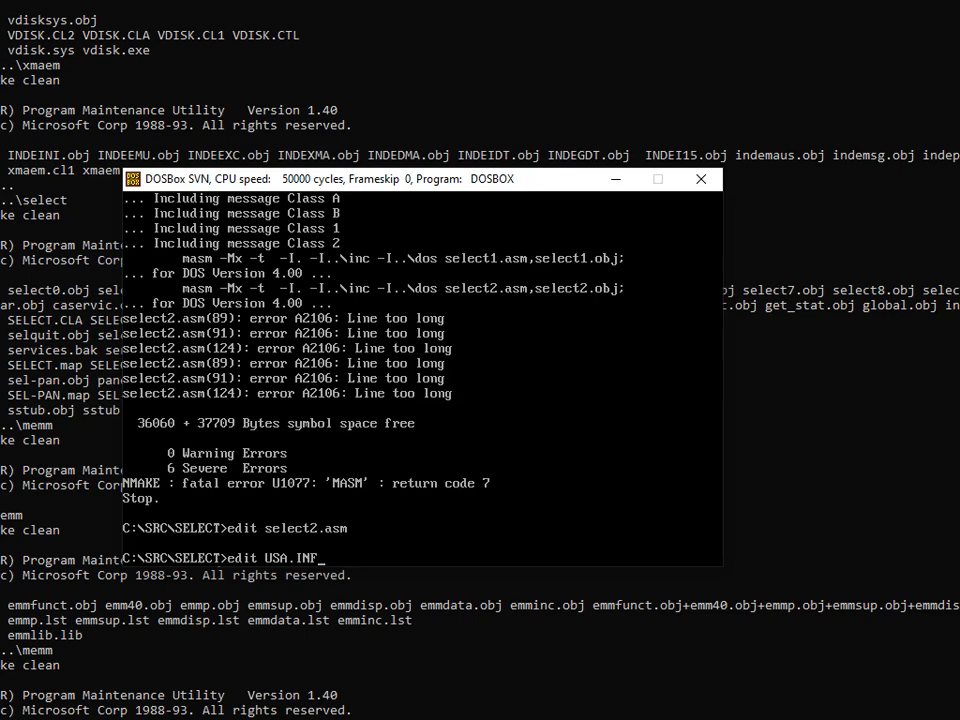
- Edit USA.INF and bring up the Search menu's Change dialog to find and replace text
key(Return)
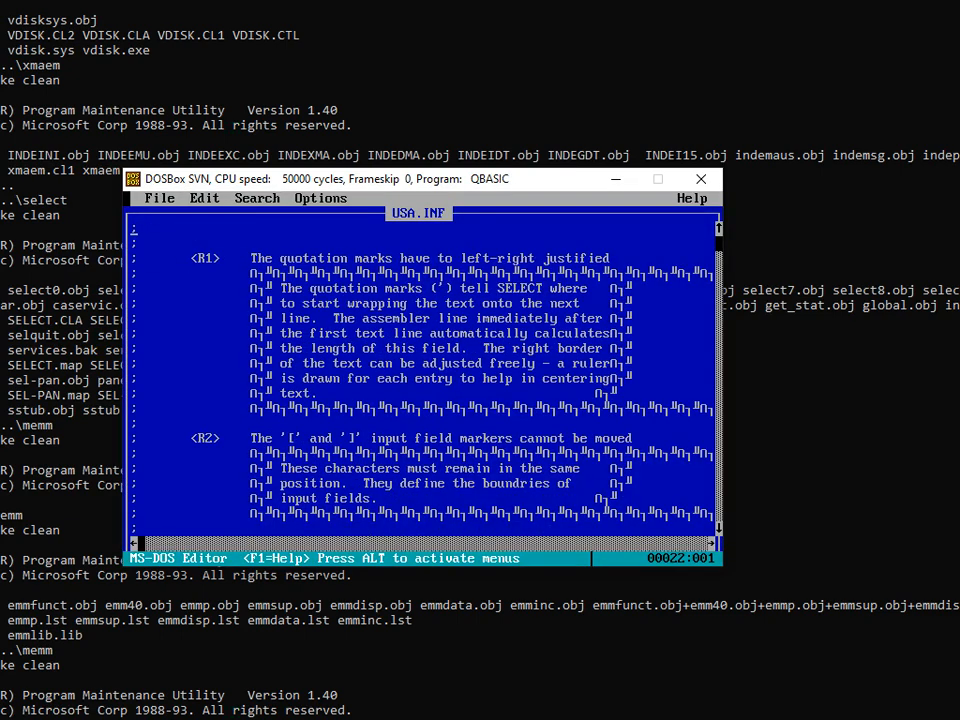
click(256, 198)
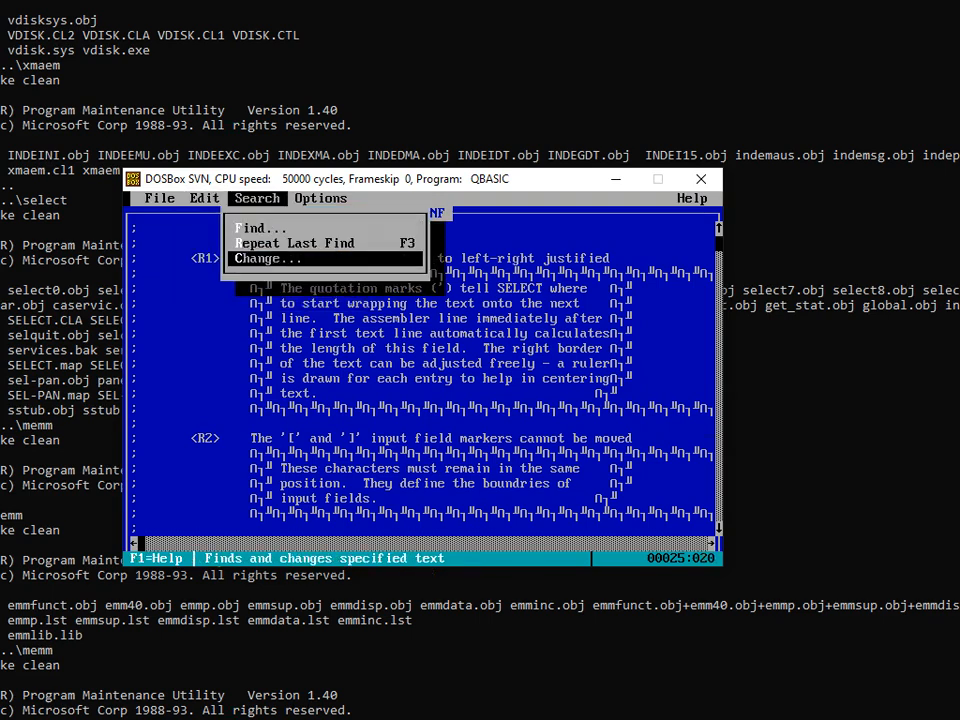
click(266, 258)
text(nmake)
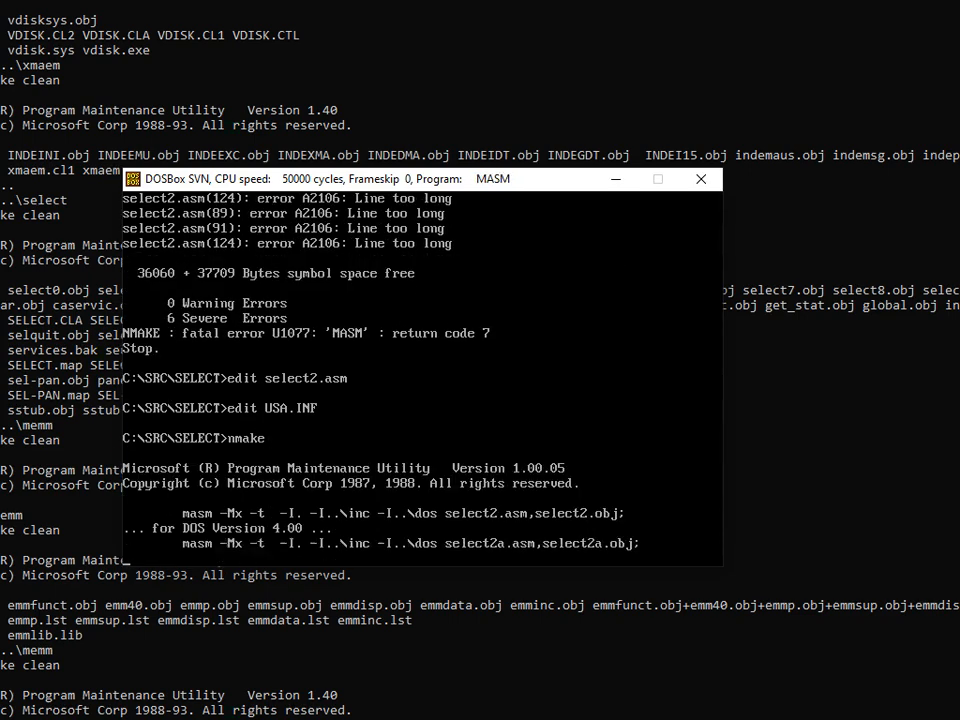
- Scroll the editor view while rebuilding SELECT with nmake
scroll(down, 3)
text(cpy bin)
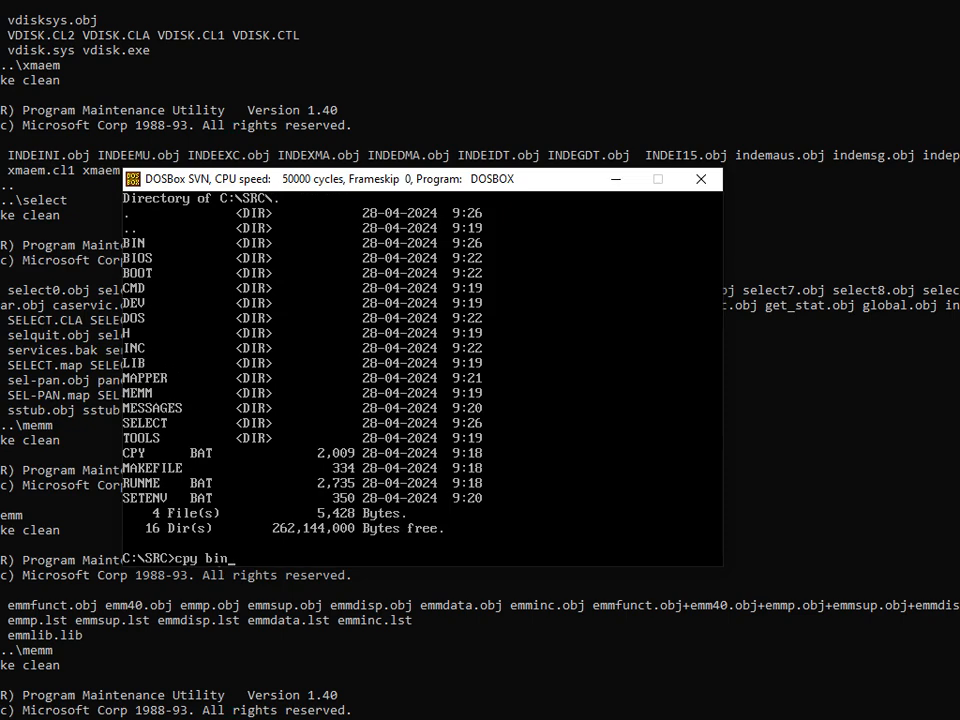
- Run 'cpy bin' from C:\SRC to copy the built system files into BIN
key(Return)
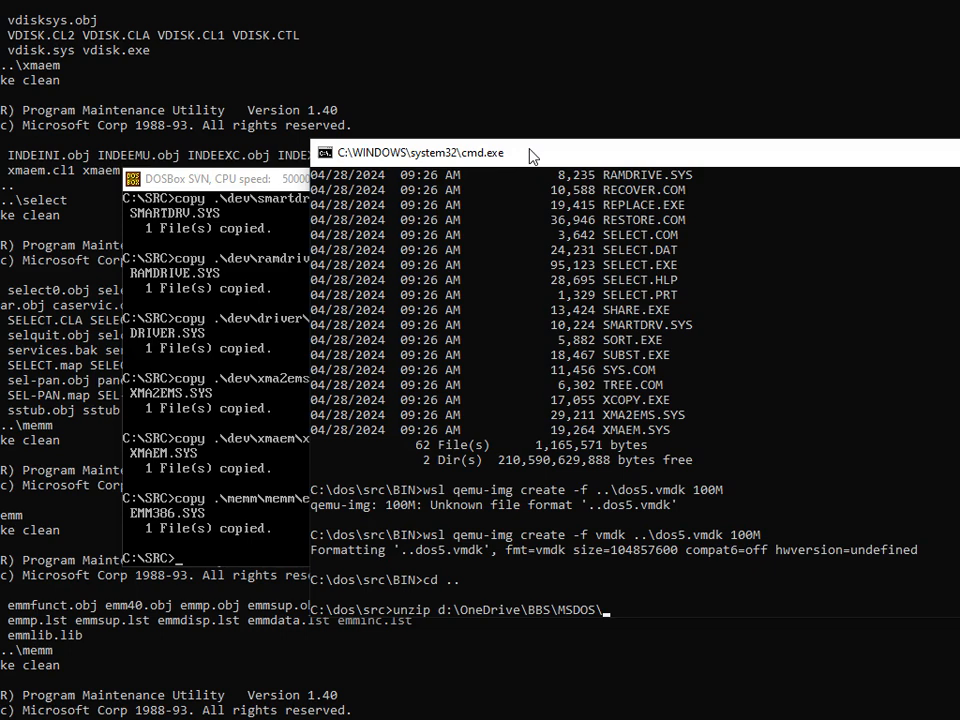
- Complete the unzip command with the archive name MSDOS5.ZIP
text(MSDOS5.ZIP)
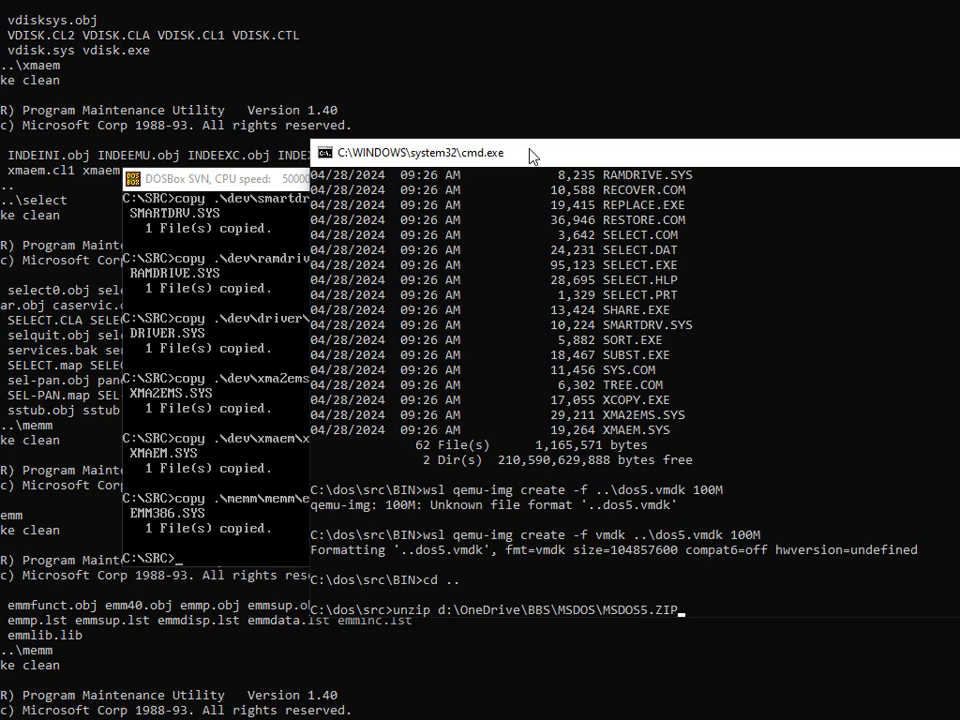